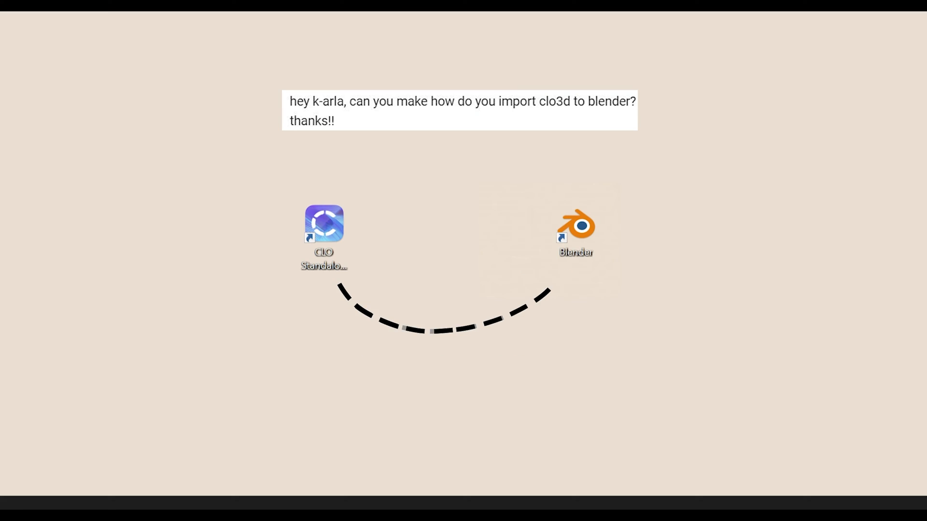
- Launch CLO 3D from the desktop shortcut so the dress project opens on the avatar
{"action": "double_click", "coordinate": [324, 223]}
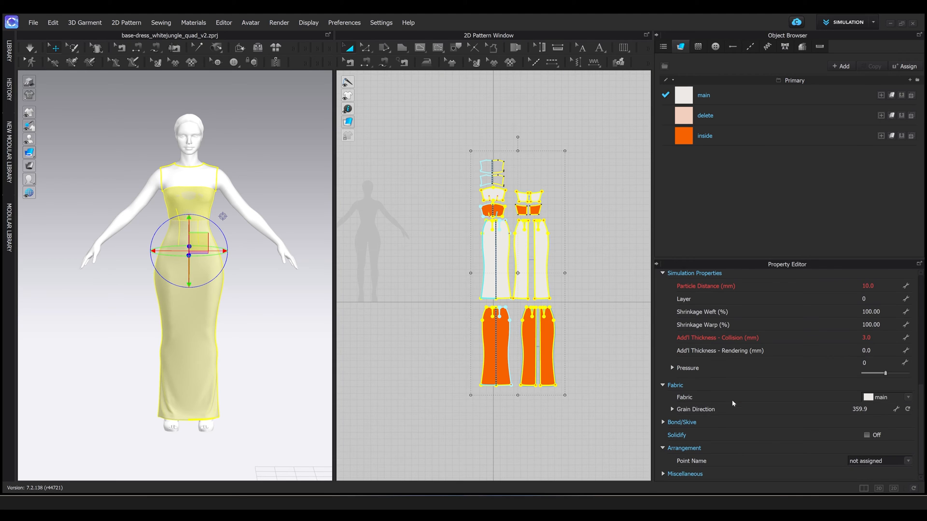
- Select the orange bodice pieces to set layer 1, 12 mm particle distance, 3 mm collision thickness
{"action": "scroll", "scroll_direction": "down", "scroll_amount": 3}
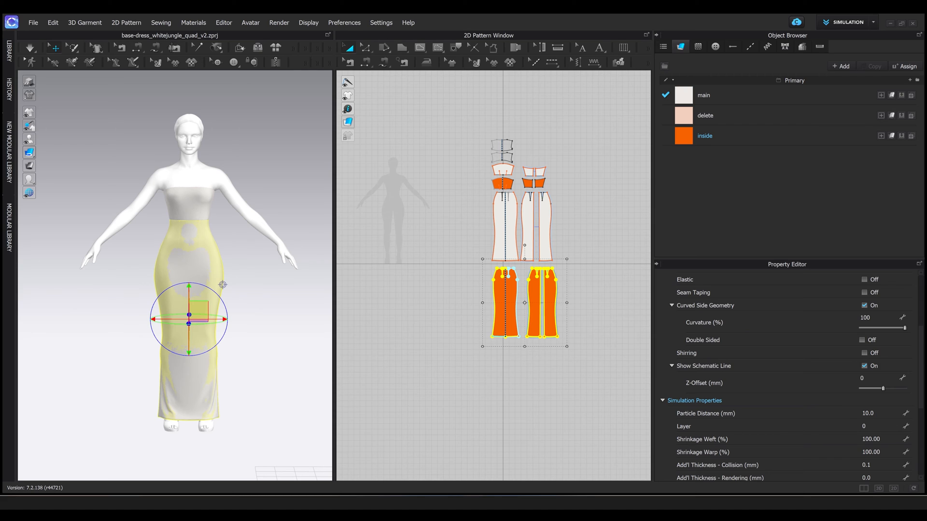
{"action": "left_click", "coordinate": [864, 427]}
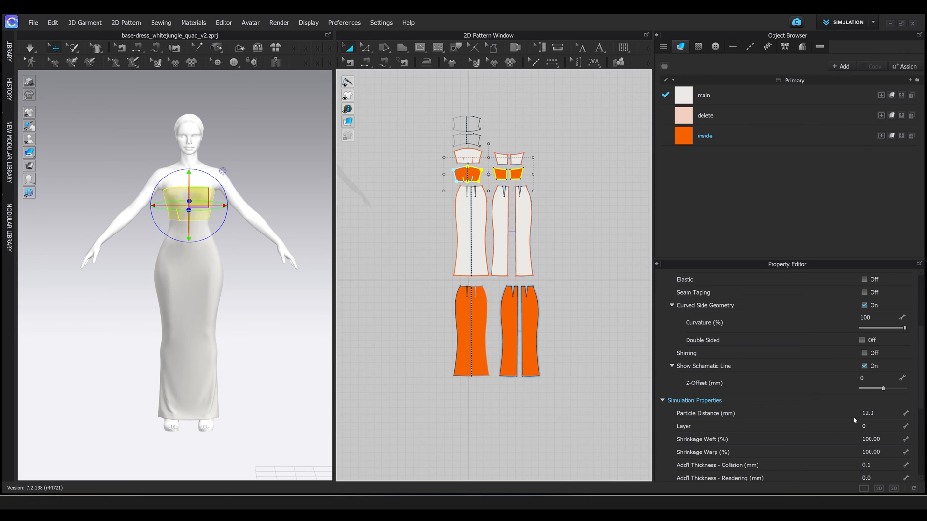
{"action": "left_click", "coordinate": [864, 426]}
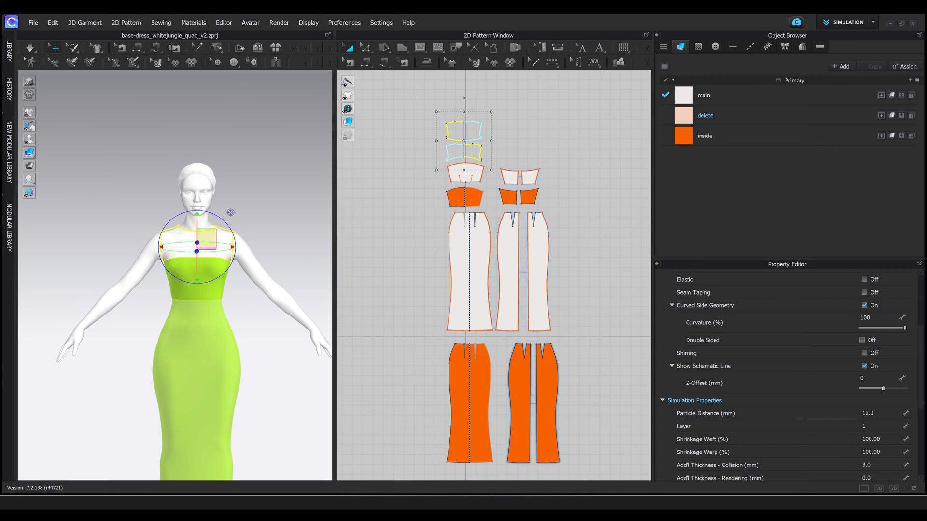
- Switch the workspace mode to UV Editor to view the dress's UV layout
{"action": "left_click", "coordinate": [873, 22]}
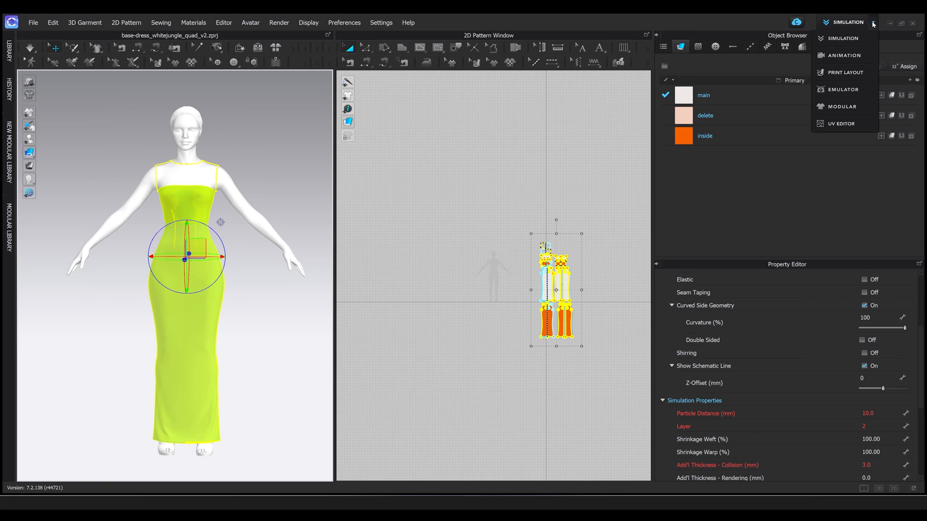
{"action": "mouse_move", "coordinate": [852, 98]}
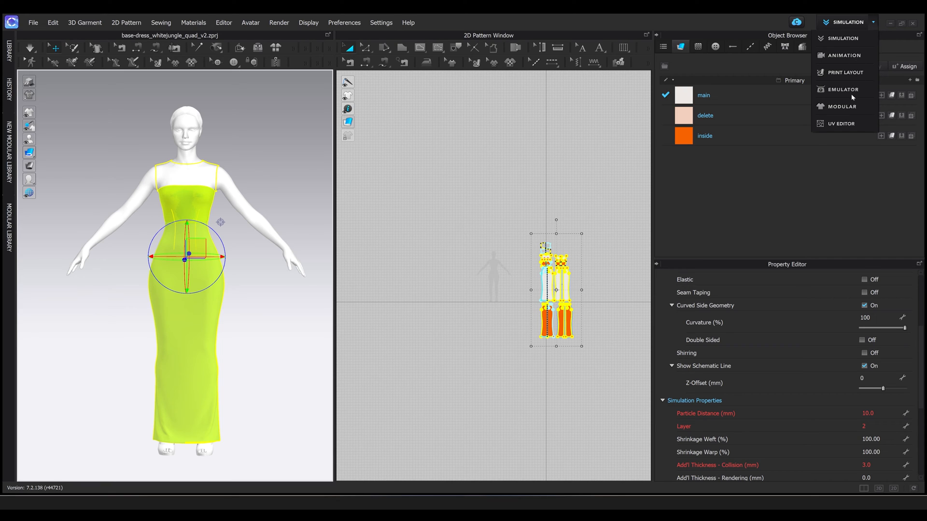
{"action": "mouse_move", "coordinate": [846, 123]}
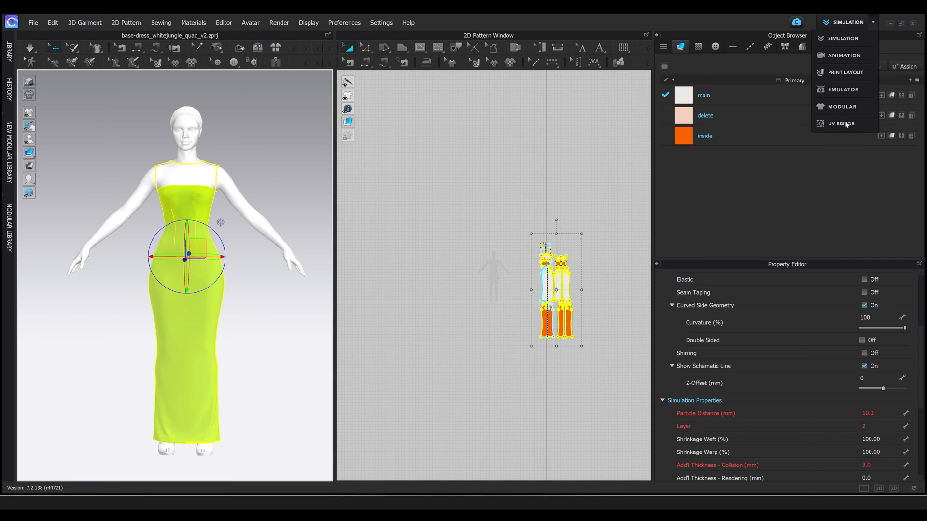
{"action": "left_click", "coordinate": [843, 124]}
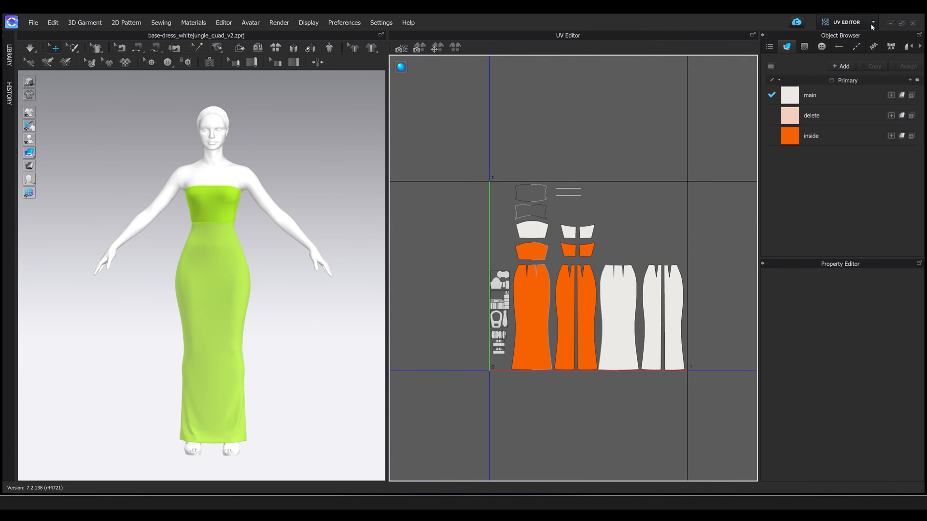
{"action": "left_click", "coordinate": [872, 22]}
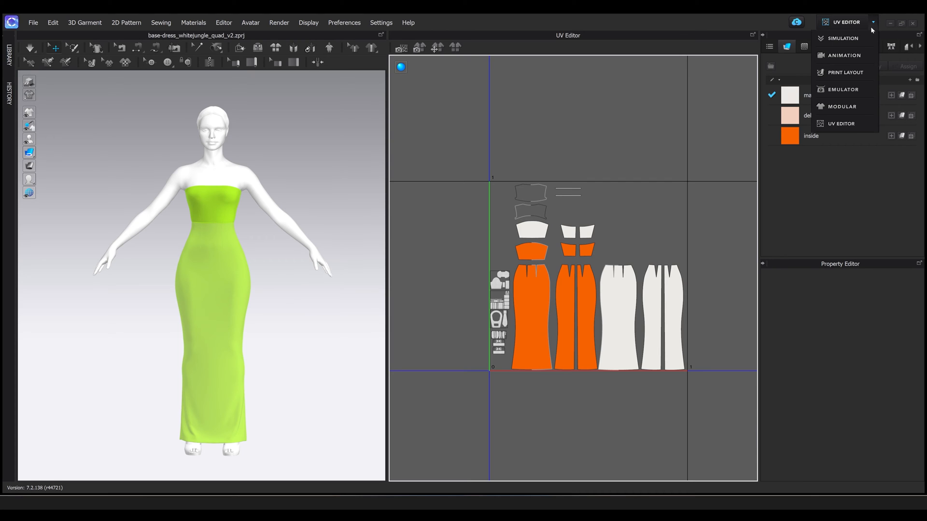
{"action": "mouse_move", "coordinate": [869, 54]}
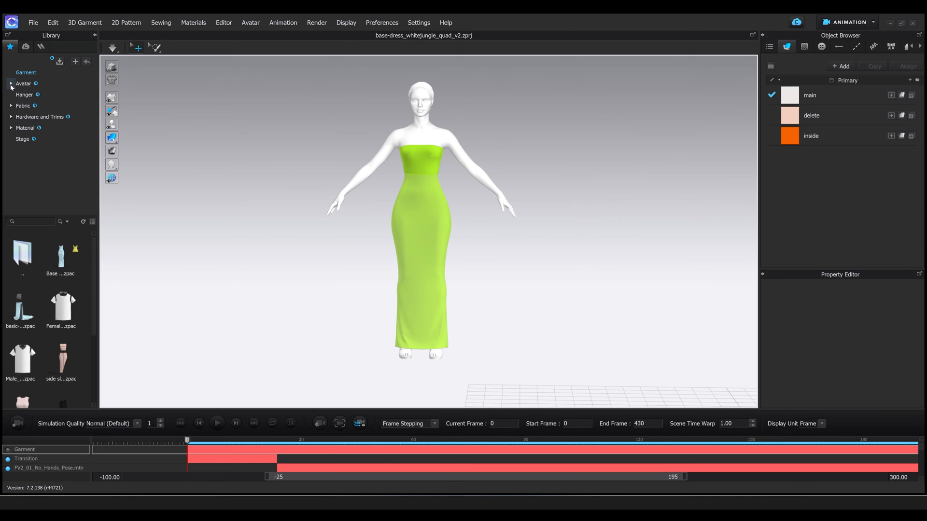
- Apply the first Female_V2 .mtn motion from Library > Avatar to the avatar
{"action": "left_click", "coordinate": [11, 83]}
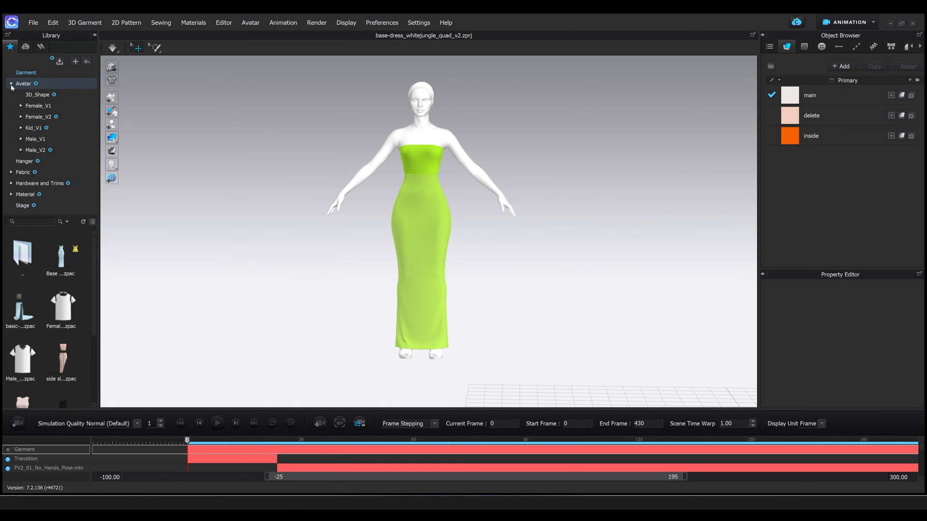
{"action": "left_click", "coordinate": [21, 116]}
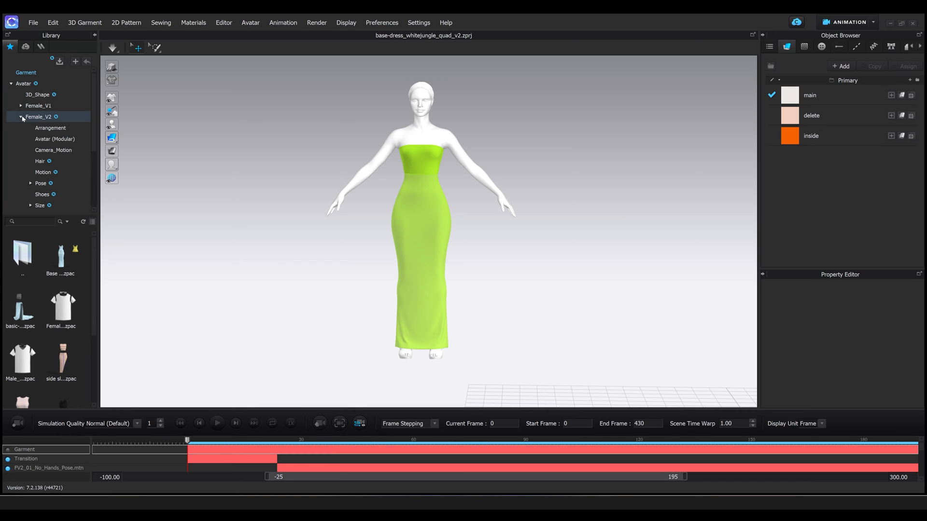
{"action": "left_click", "coordinate": [42, 171]}
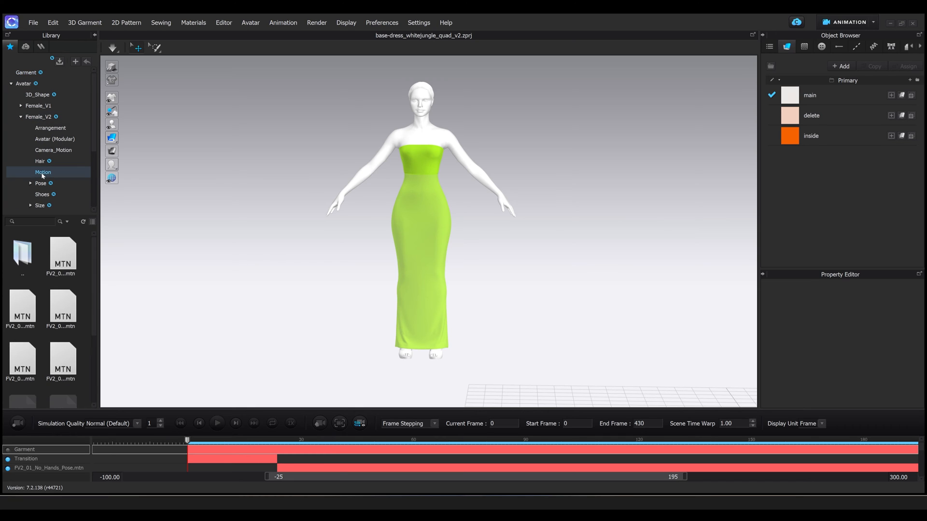
{"action": "left_click", "coordinate": [62, 361]}
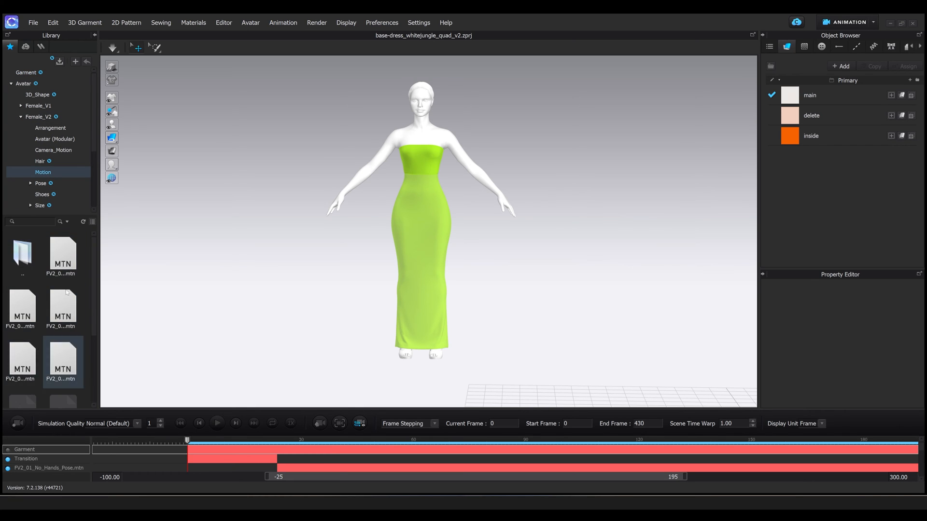
{"action": "left_click", "coordinate": [62, 258]}
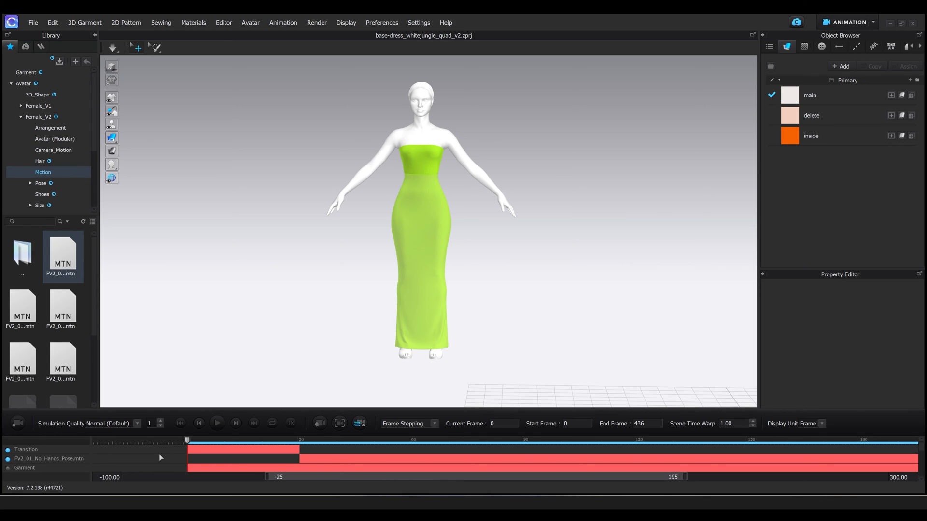
- Set simulation quality to Custom with 6 steps and frame stepping to Real Time
{"action": "left_click", "coordinate": [137, 426]}
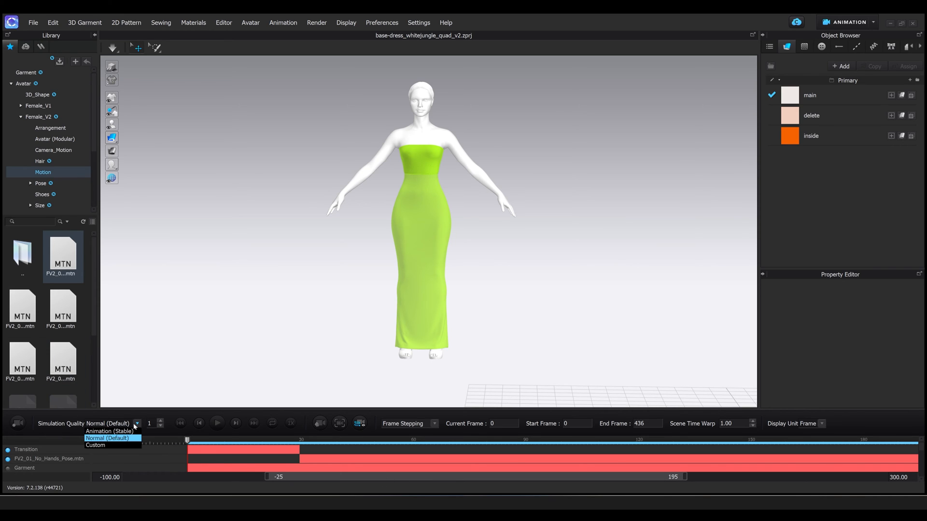
{"action": "left_click", "coordinate": [107, 431]}
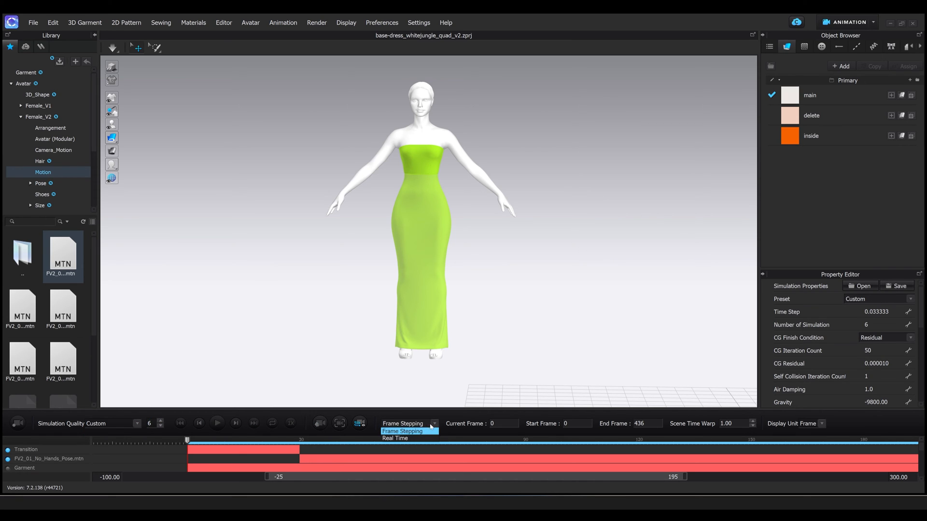
{"action": "left_click", "coordinate": [395, 438]}
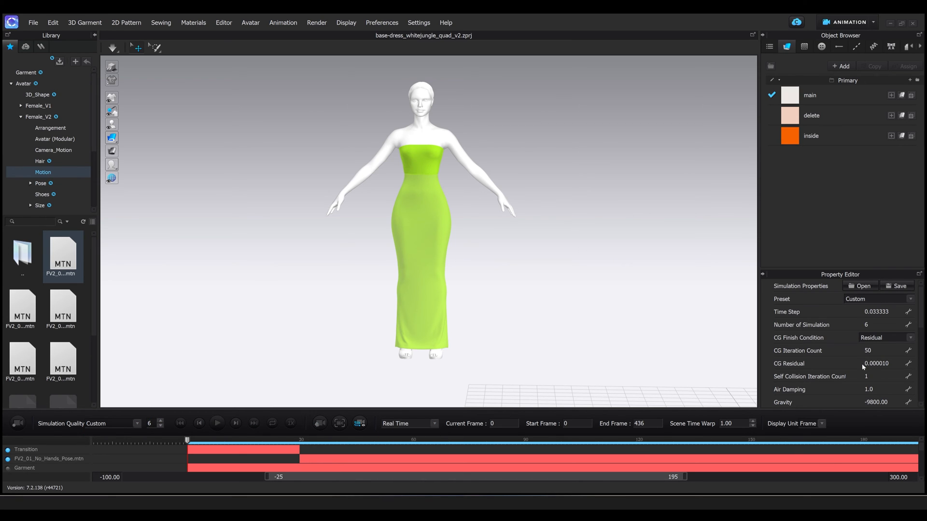
{"action": "mouse_move", "coordinate": [862, 367]}
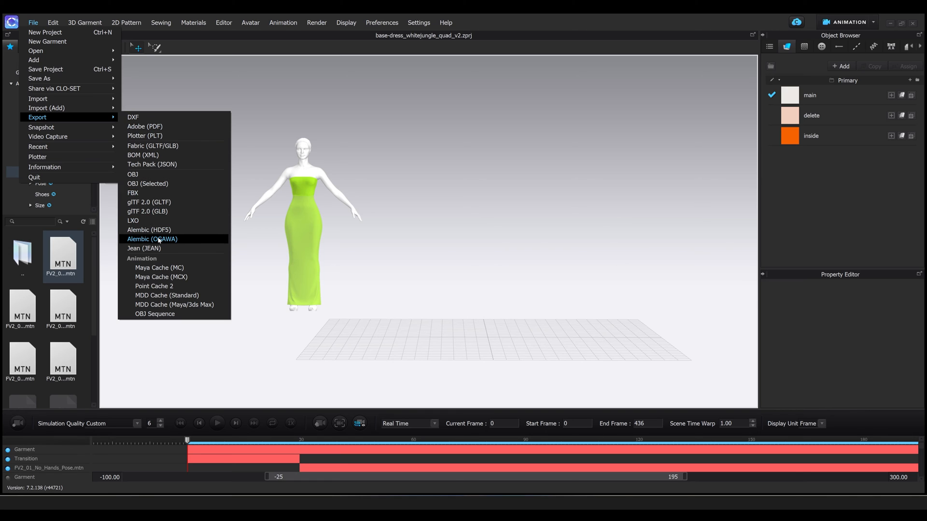
- Start an Alembic Ogawa export and choose the output file name
{"action": "left_click", "coordinate": [152, 239]}
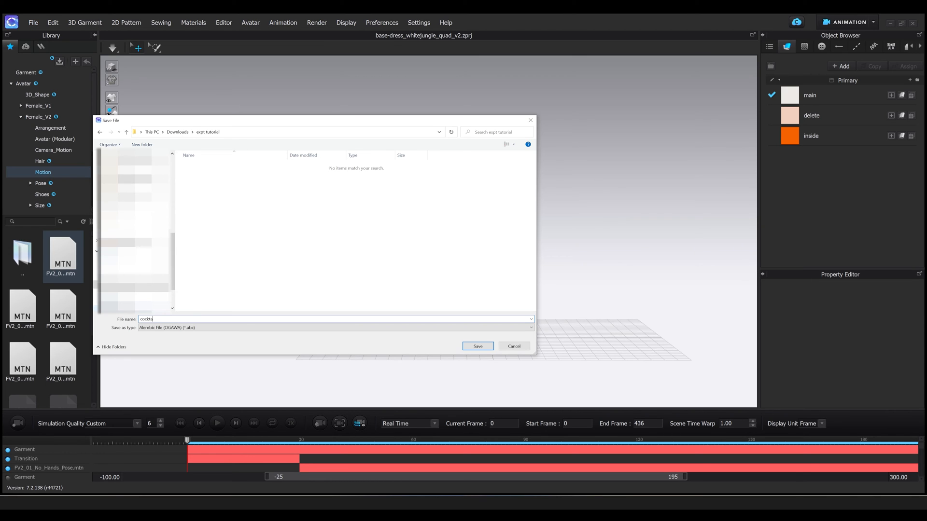
{"action": "type", "text": "il"}
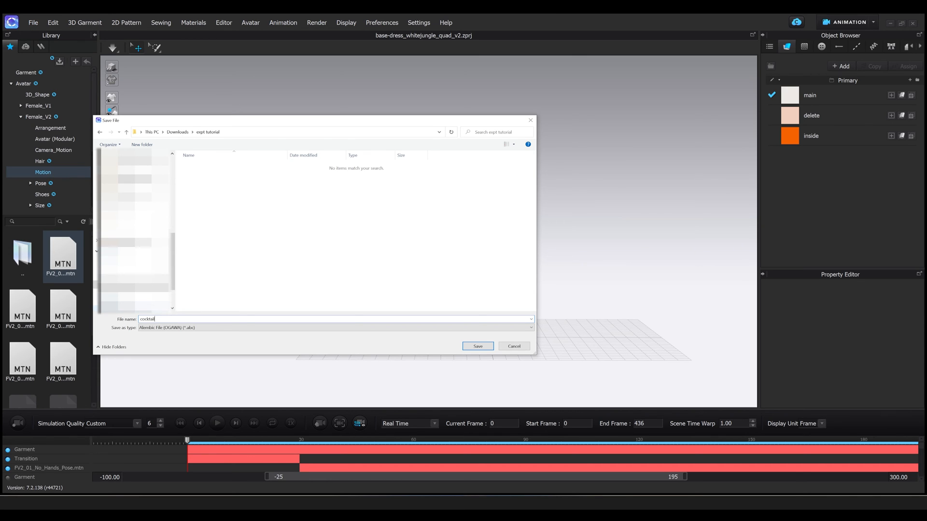
{"action": "left_click", "coordinate": [477, 346]}
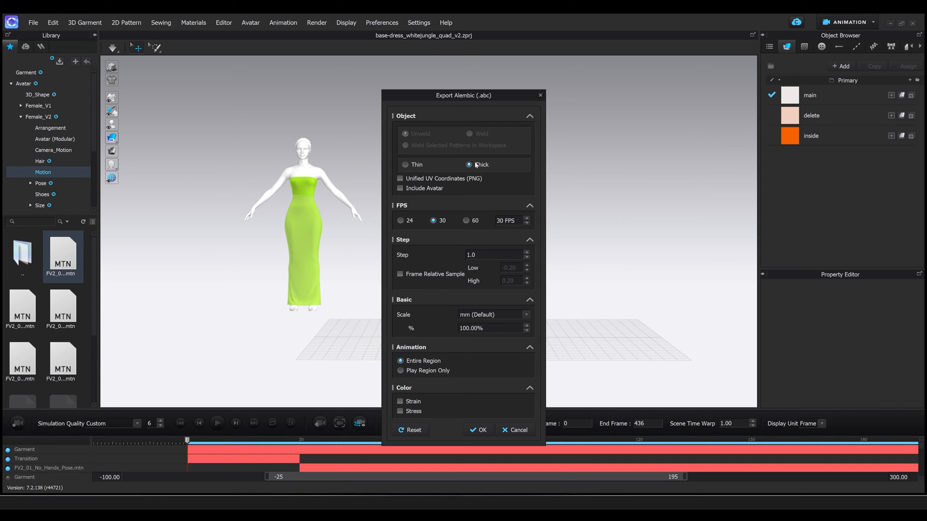
- Export as thick cloth with unified UV coordinates at metre scale
{"action": "left_click", "coordinate": [401, 179]}
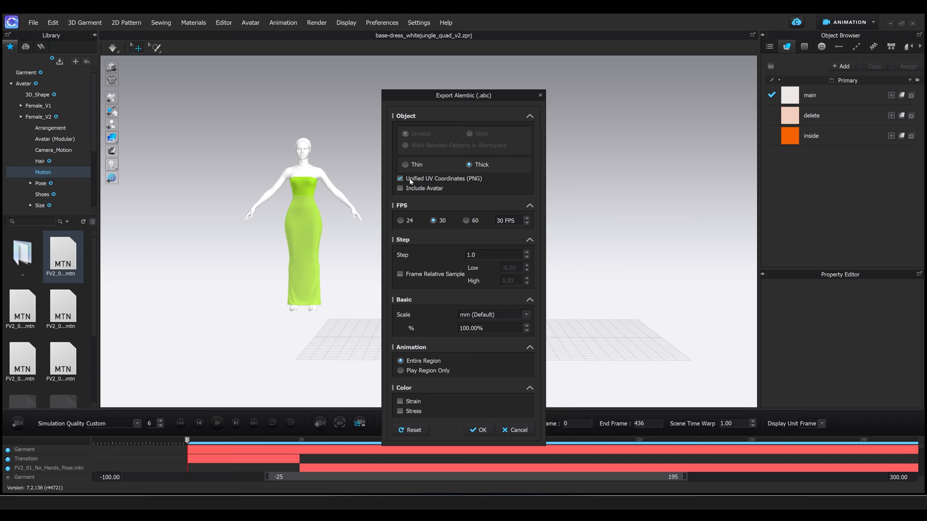
{"action": "left_click", "coordinate": [526, 314]}
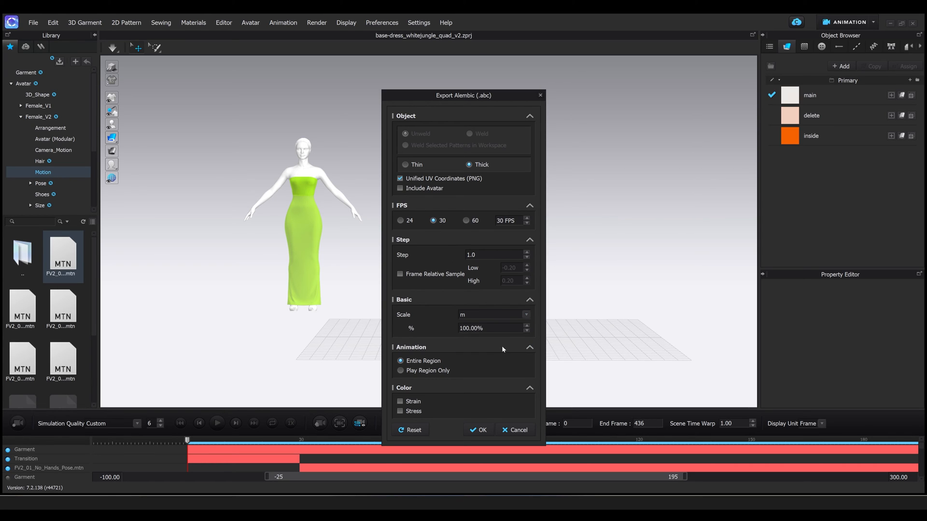
{"action": "mouse_move", "coordinate": [479, 200]}
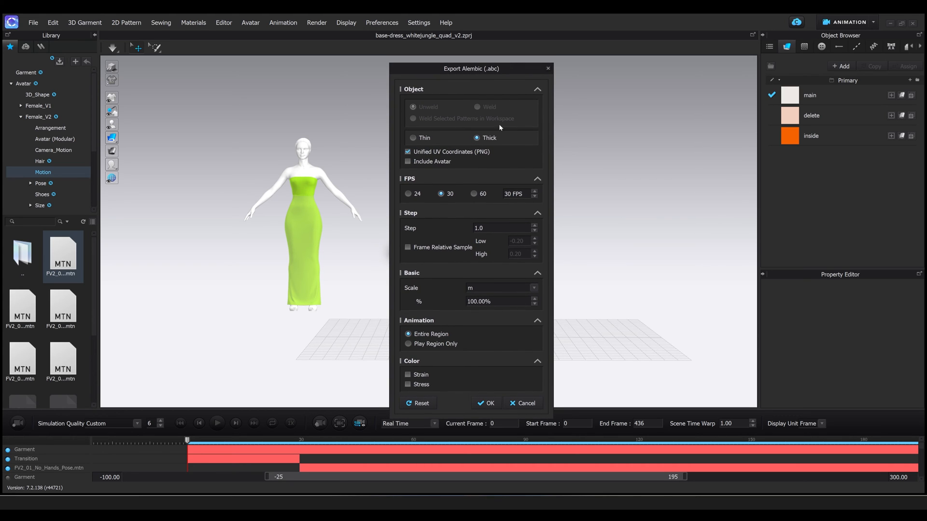
{"action": "mouse_move", "coordinate": [520, 263]}
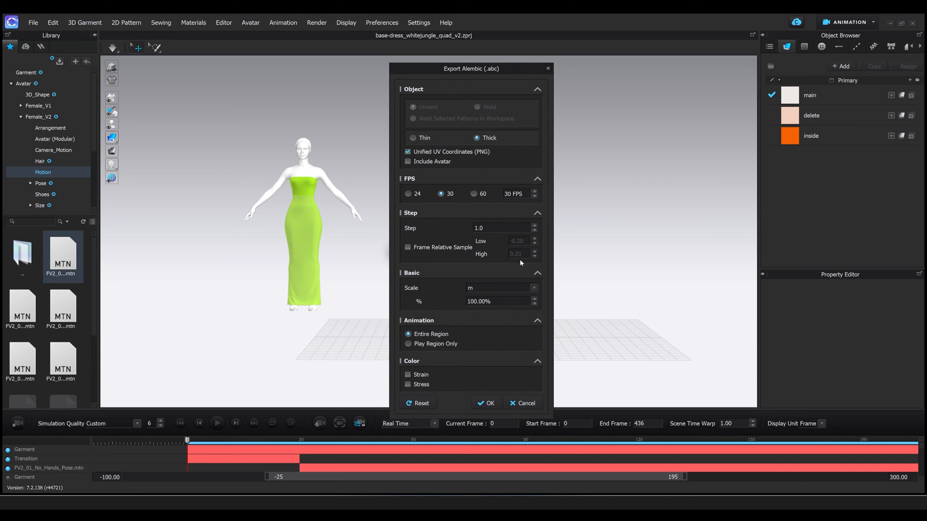
{"action": "left_click", "coordinate": [485, 404]}
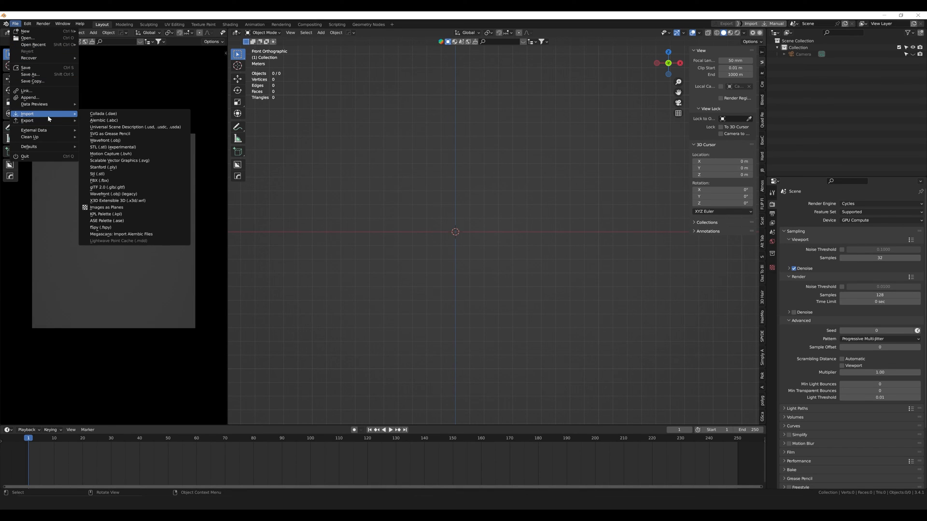
- Import cocktail-dress_expt_quad.abc into the Blender scene via Alembic import
{"action": "left_click", "coordinate": [103, 121]}
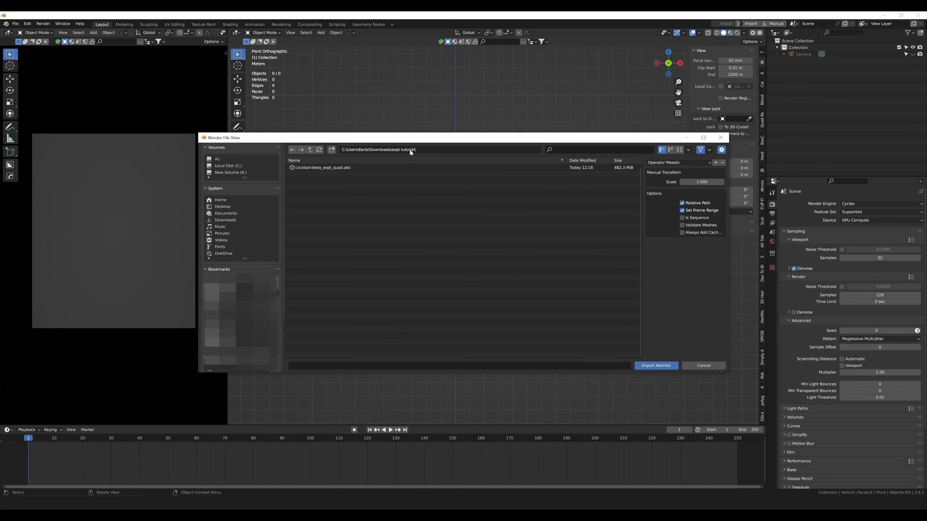
{"action": "left_click", "coordinate": [322, 168]}
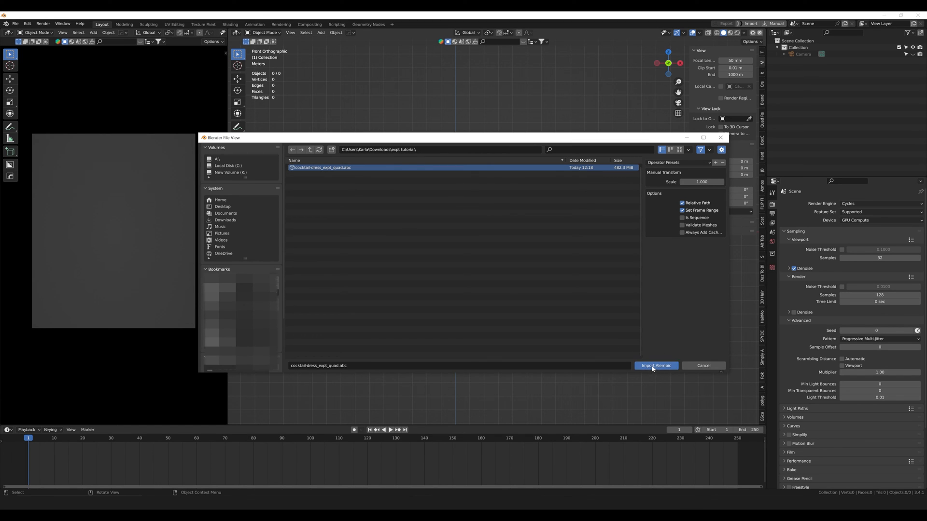
{"action": "left_click", "coordinate": [655, 365]}
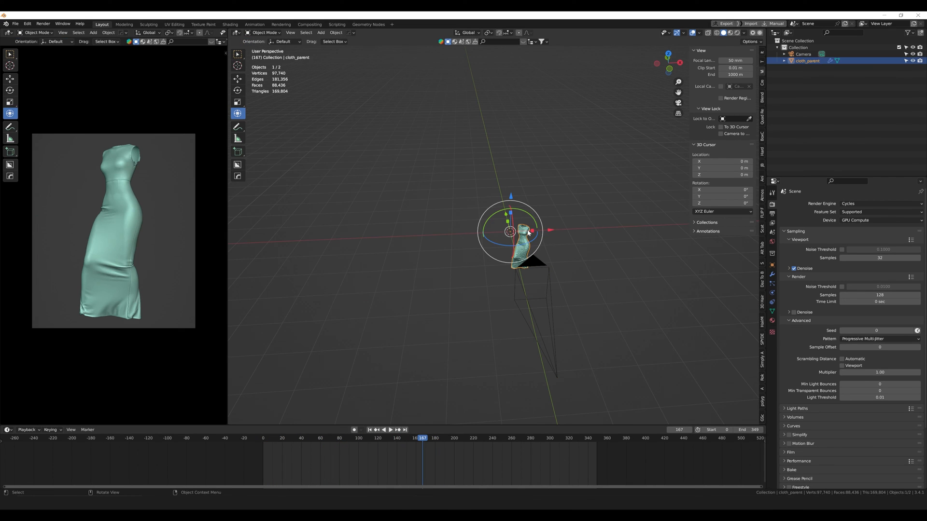
- Export the dress animation as Lightwave point cache cocktail-dress.mdd
{"action": "left_click", "coordinate": [14, 24]}
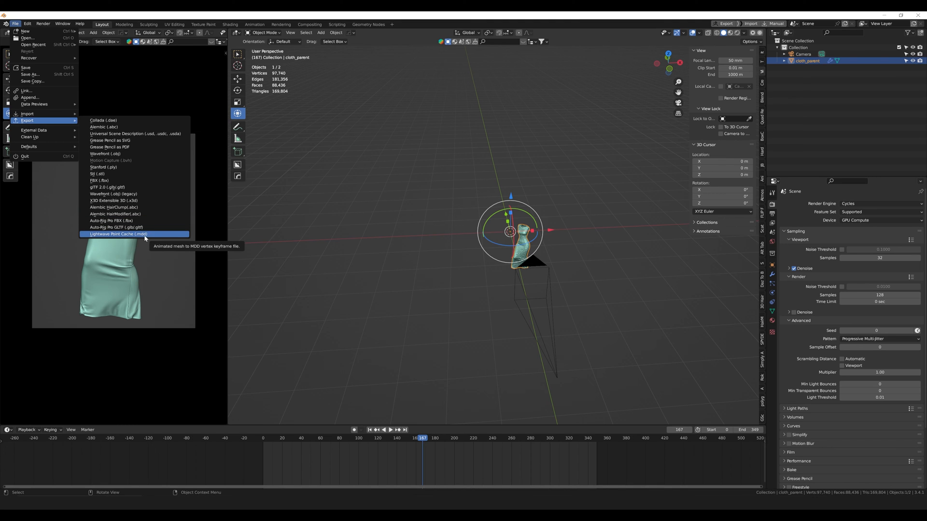
{"action": "left_click", "coordinate": [117, 234]}
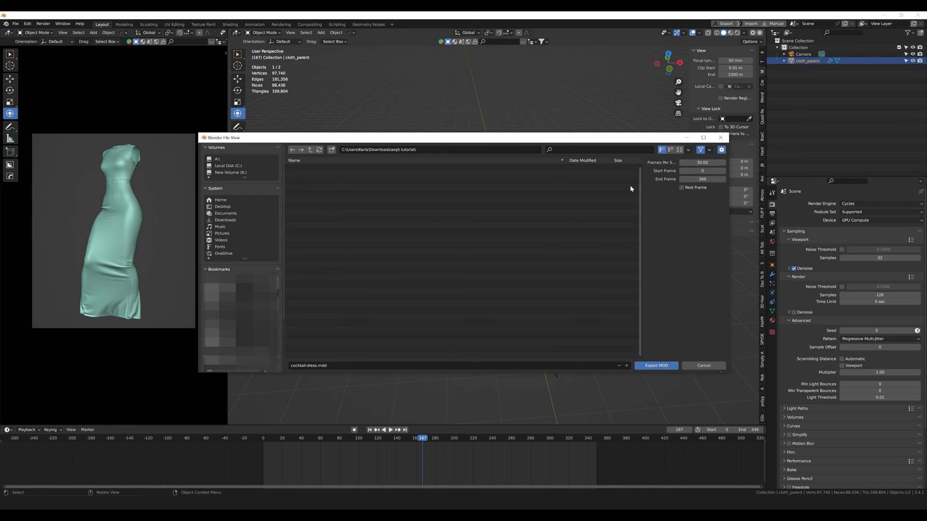
{"action": "left_click", "coordinate": [655, 365]}
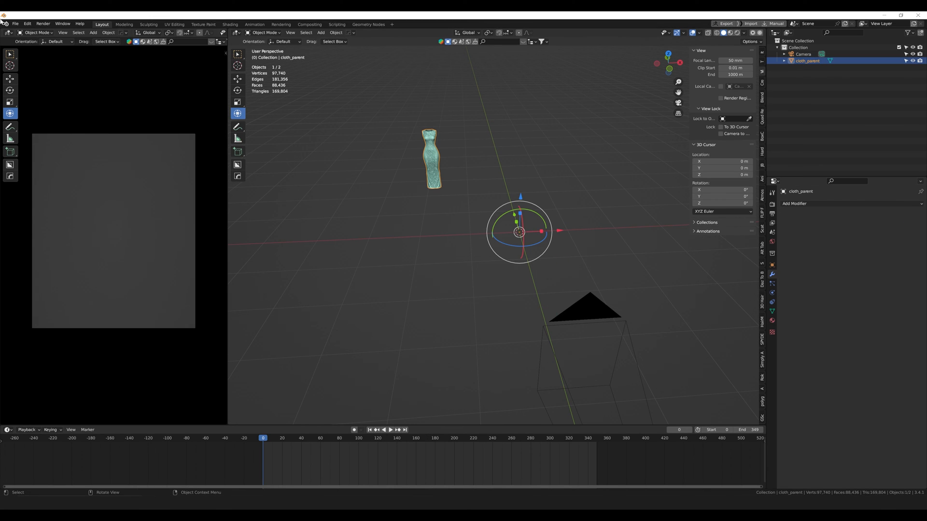
- Import cocktail-dress.mdd back onto the dress mesh as point-cache animation
{"action": "left_click", "coordinate": [15, 24]}
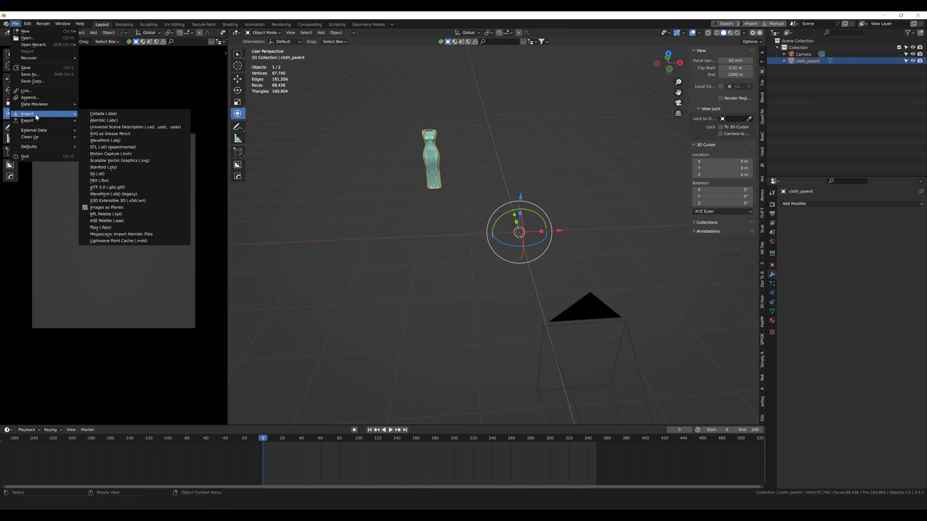
{"action": "left_click", "coordinate": [118, 241]}
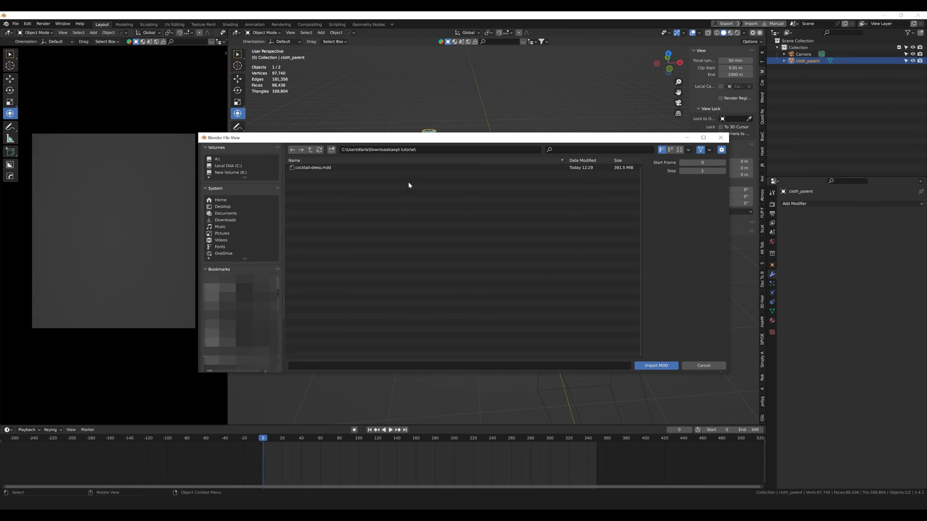
{"action": "left_click", "coordinate": [313, 167]}
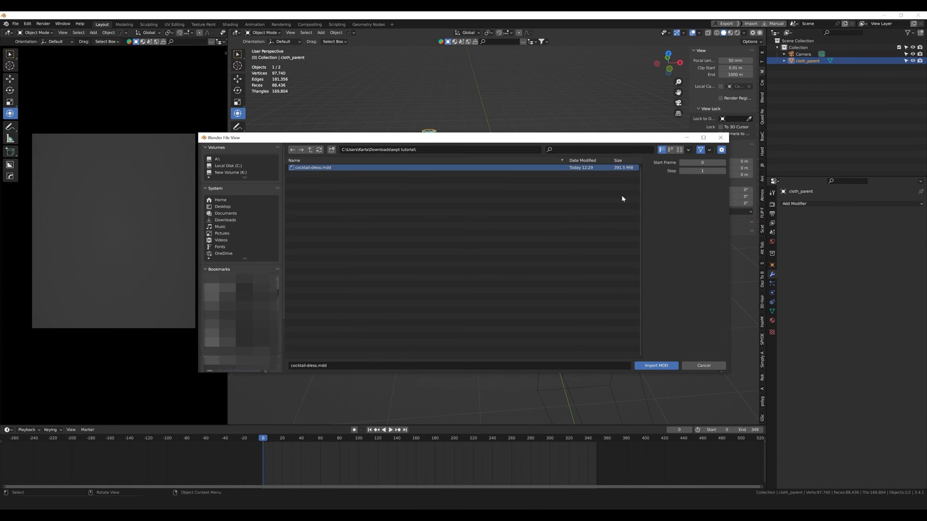
{"action": "left_click", "coordinate": [655, 366]}
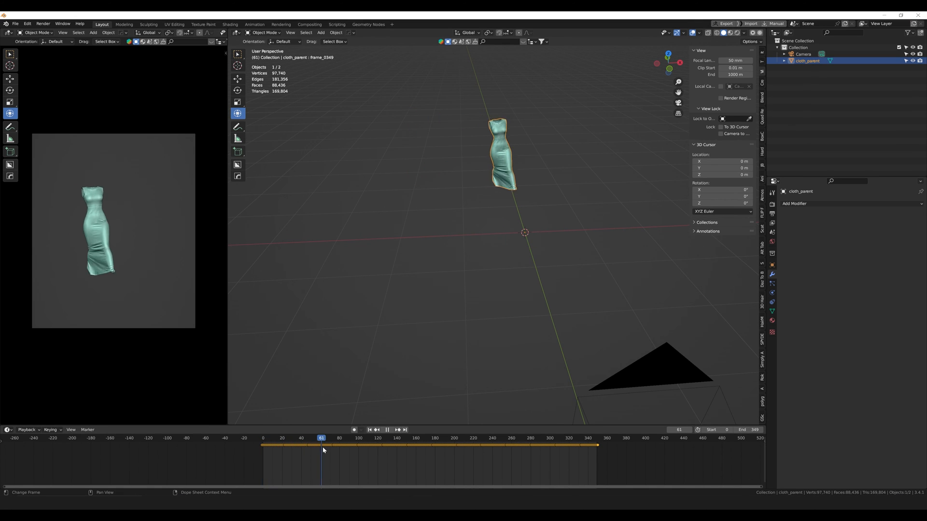
- Play the timeline to review the per-frame shape keys through frame_0349
{"action": "left_click", "coordinate": [381, 437]}
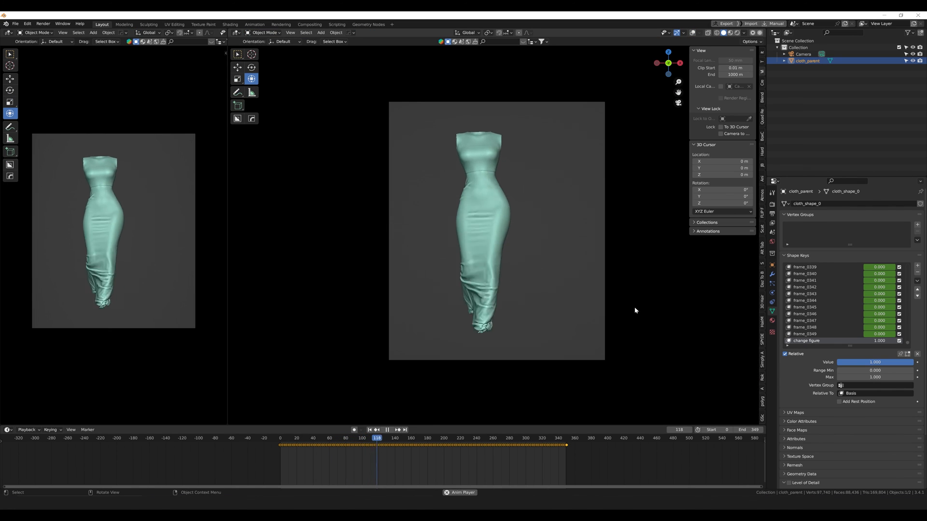
- In Preferences > Add-ons, search 'mdd' to show the NewTek MDD import-export add-on
{"action": "left_click", "coordinate": [27, 24]}
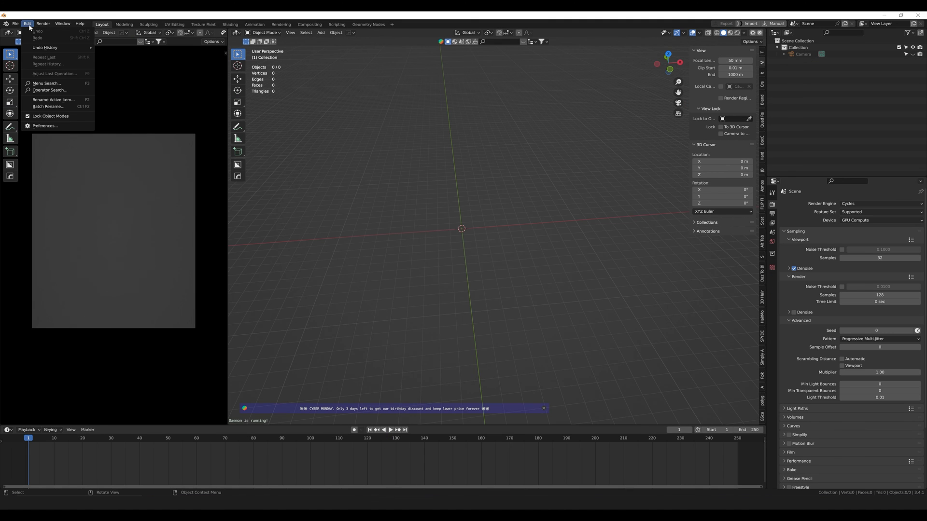
{"action": "left_click", "coordinate": [44, 126]}
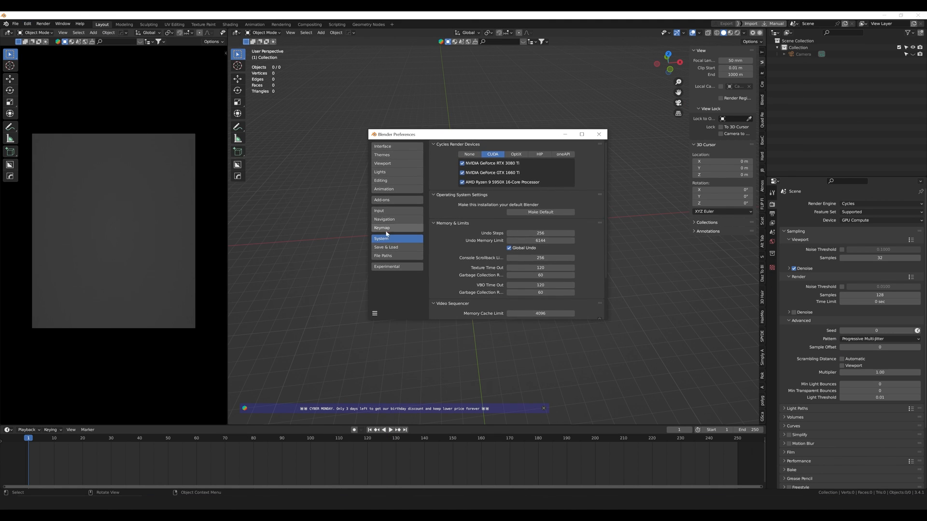
{"action": "left_click", "coordinate": [381, 200]}
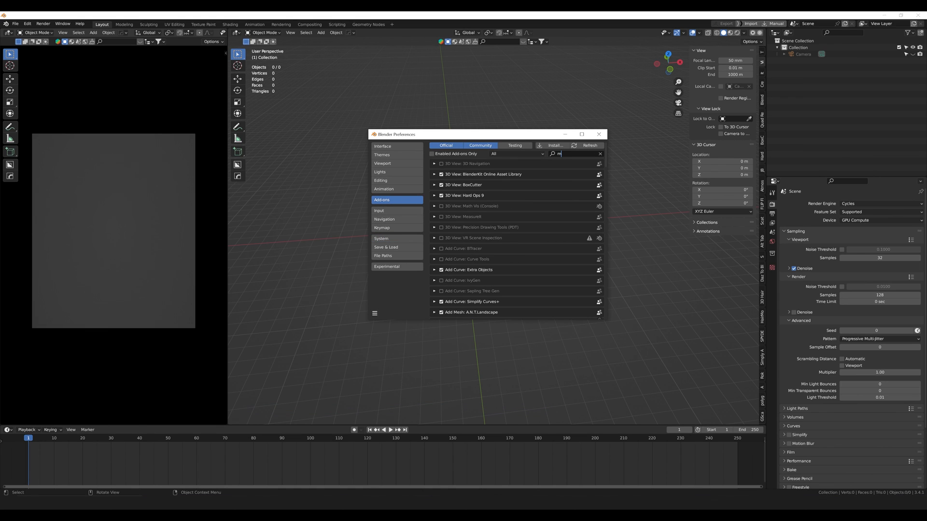
{"action": "type", "text": "dd"}
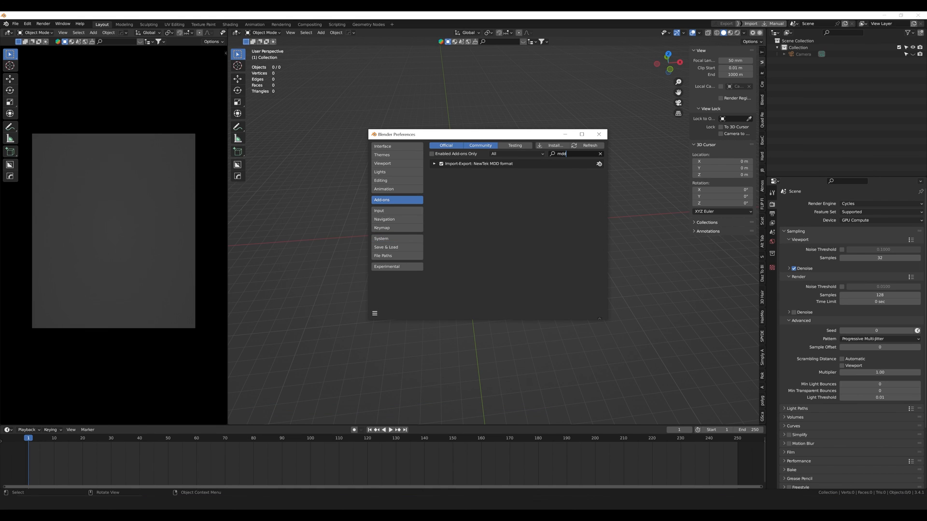